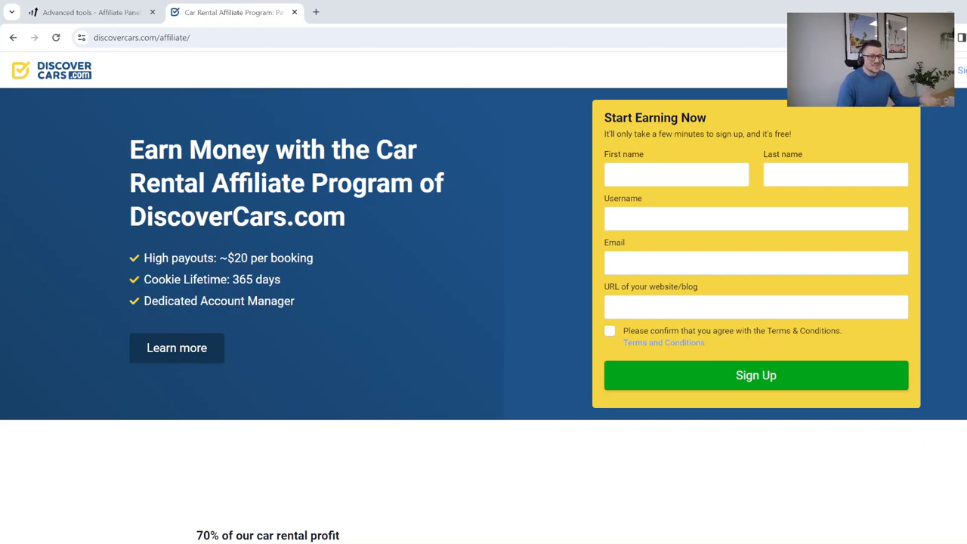
pyautogui.moveTo(537, 58)
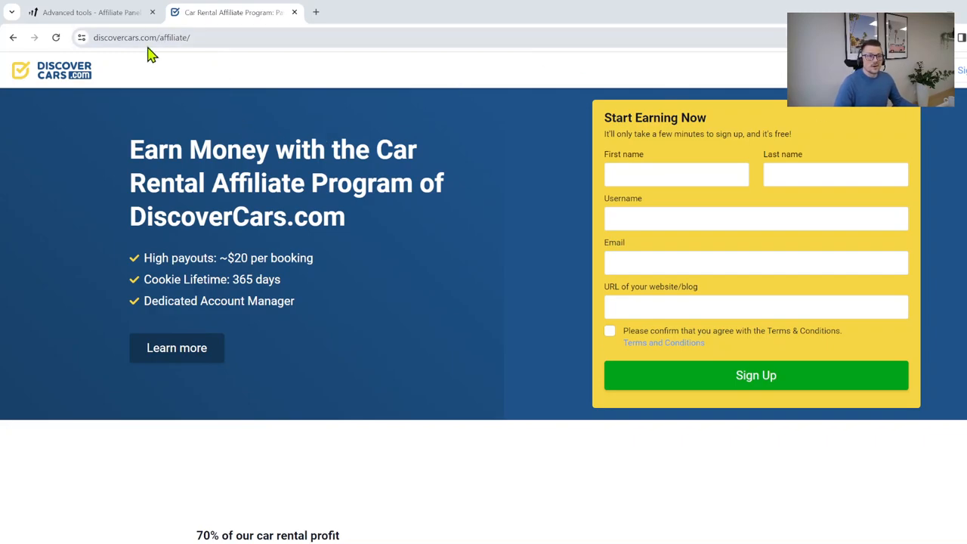
pyautogui.moveTo(276, 106)
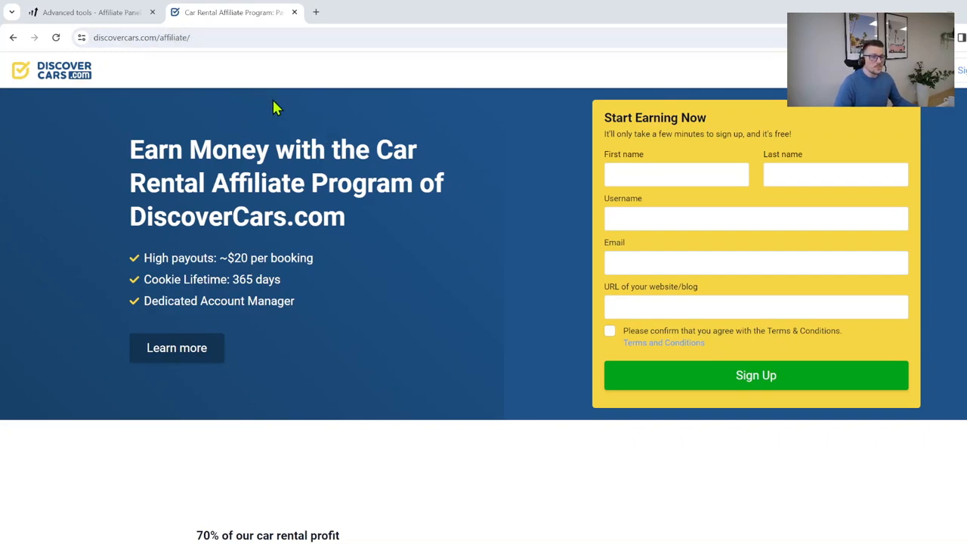
pyautogui.moveTo(359, 170)
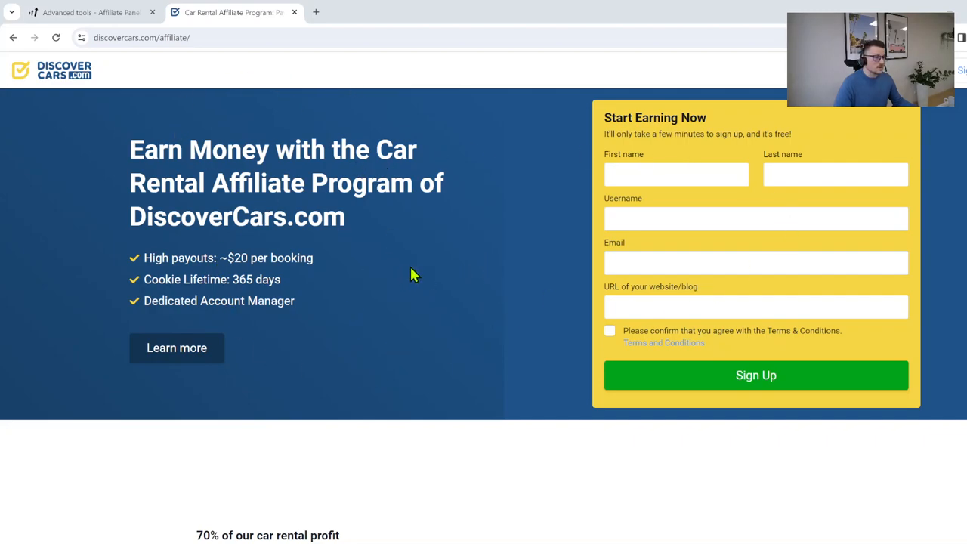
pyautogui.moveTo(425, 271)
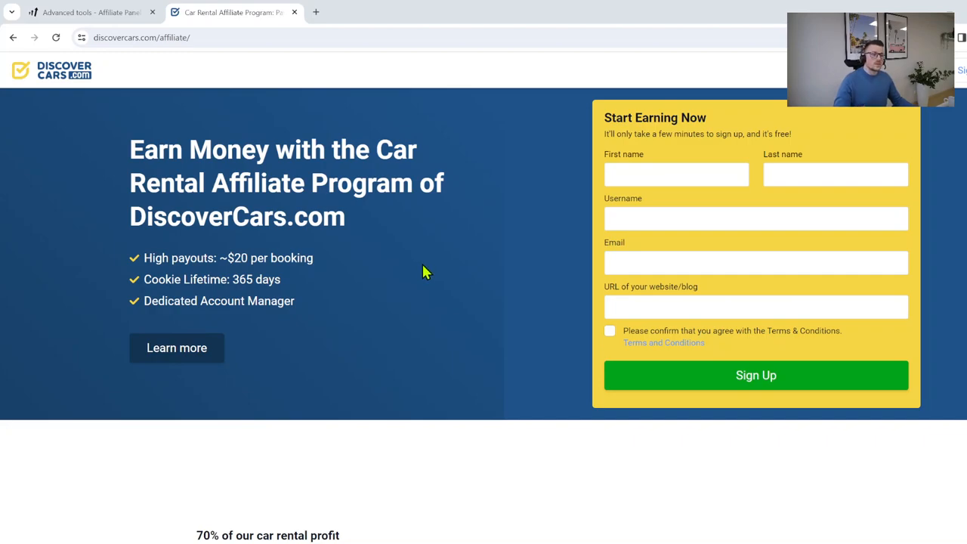
pyautogui.moveTo(296, 208)
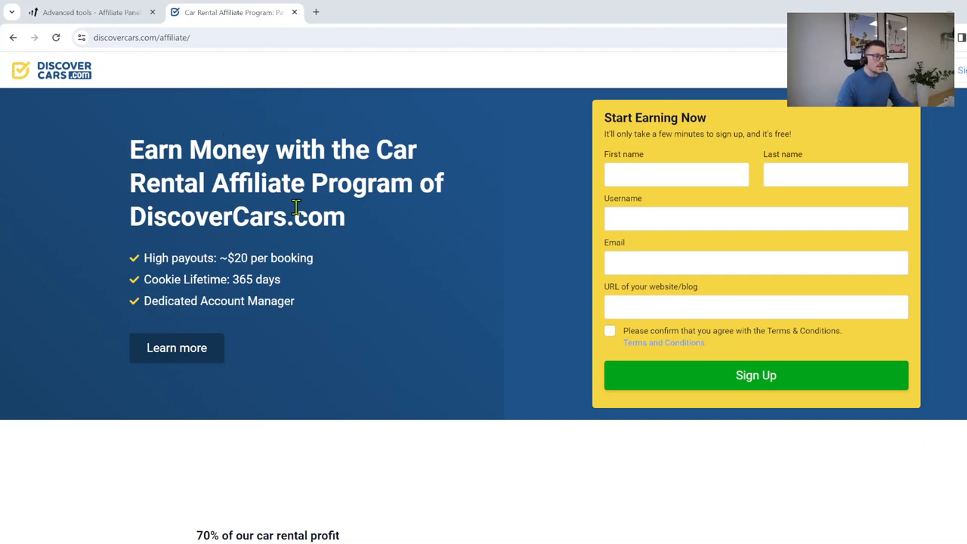
pyautogui.moveTo(655, 174)
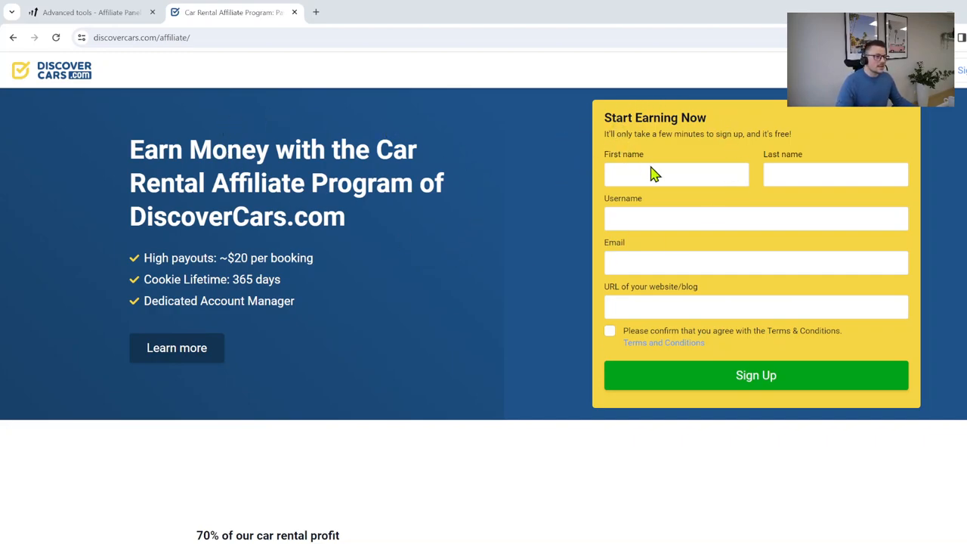
pyautogui.moveTo(688, 240)
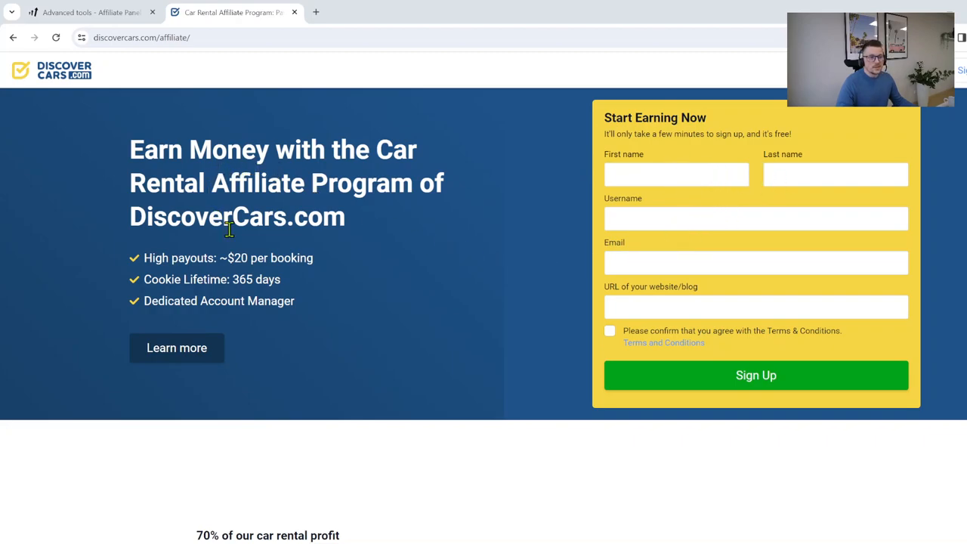
pyautogui.moveTo(330, 174)
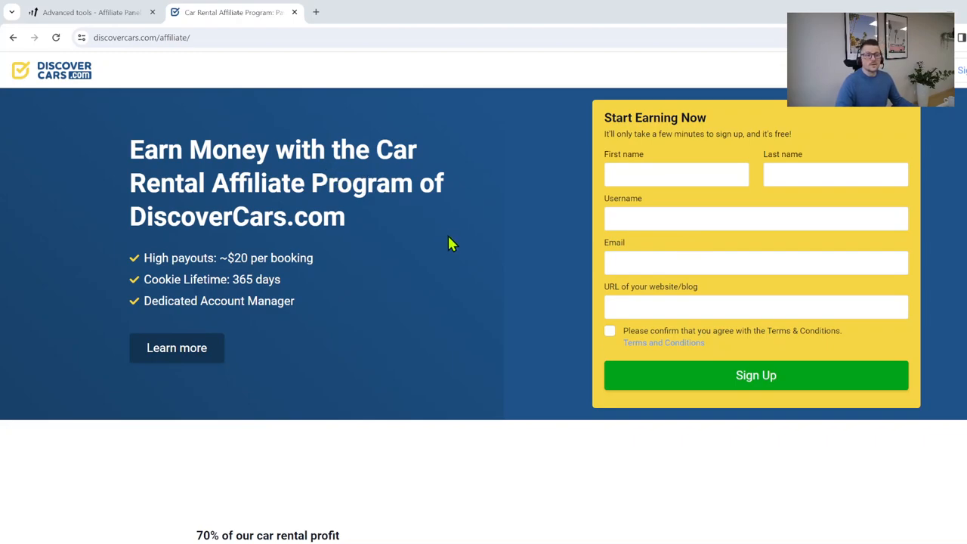
pyautogui.moveTo(394, 271)
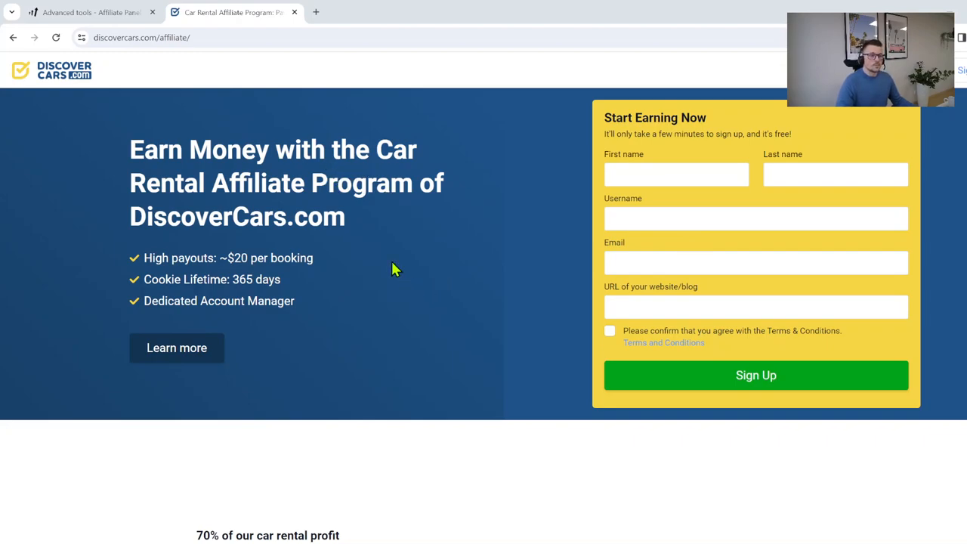
pyautogui.moveTo(226, 276)
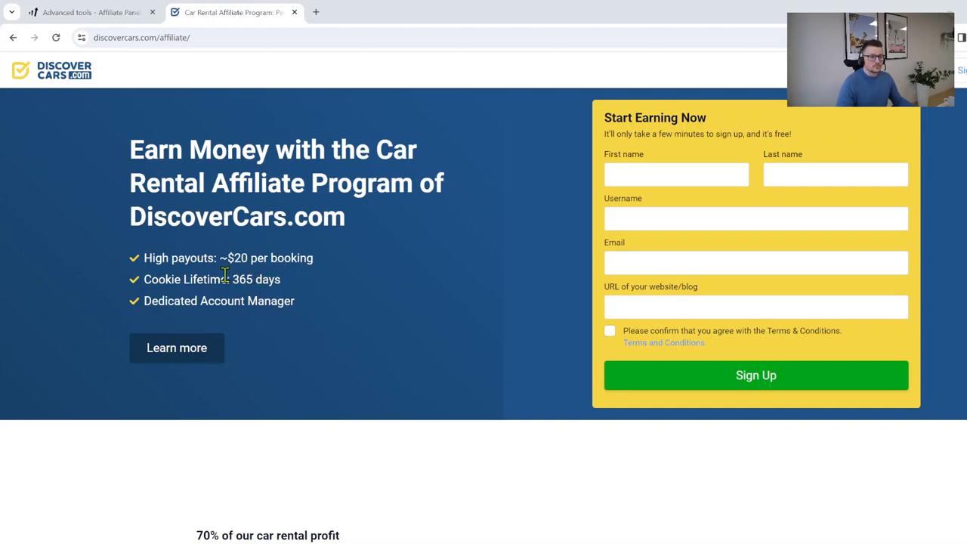
pyautogui.moveTo(272, 280)
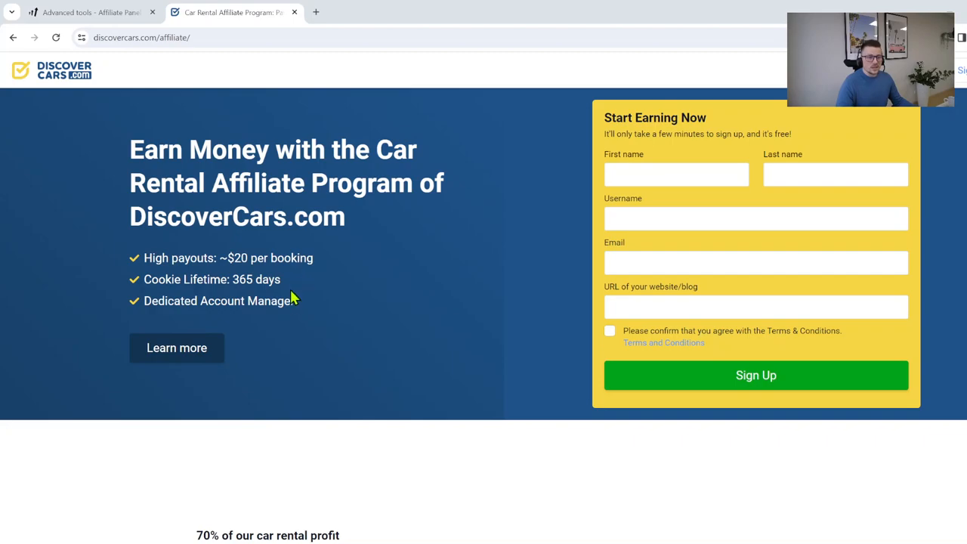
pyautogui.moveTo(286, 295)
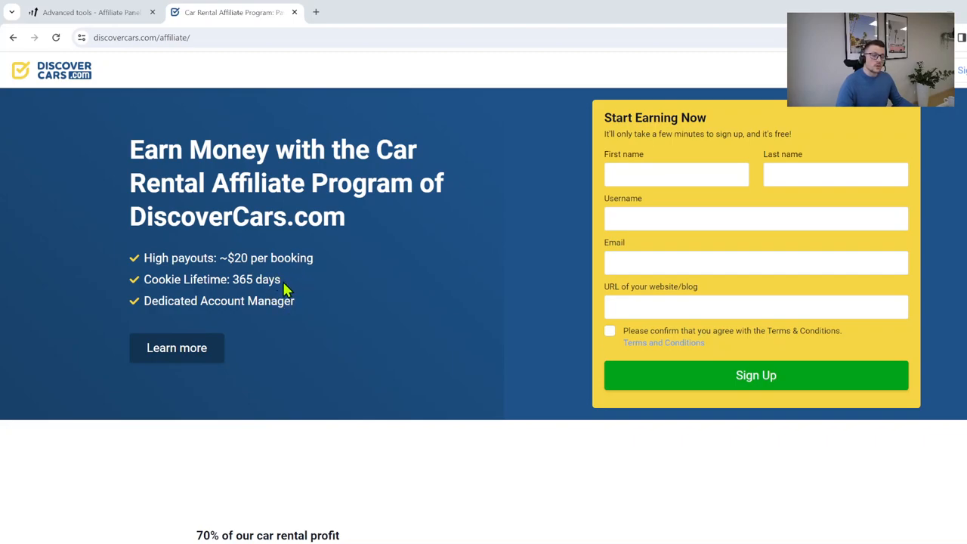
pyautogui.moveTo(327, 289)
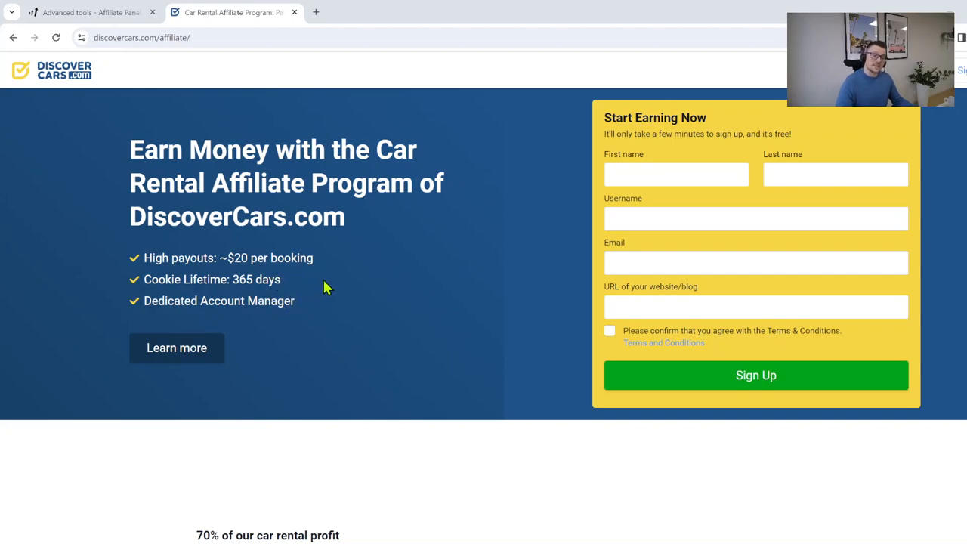
# Step: Scroll down to the $20.41 commission example and the 365-day cookie lifetime section
pyautogui.scroll(-3)
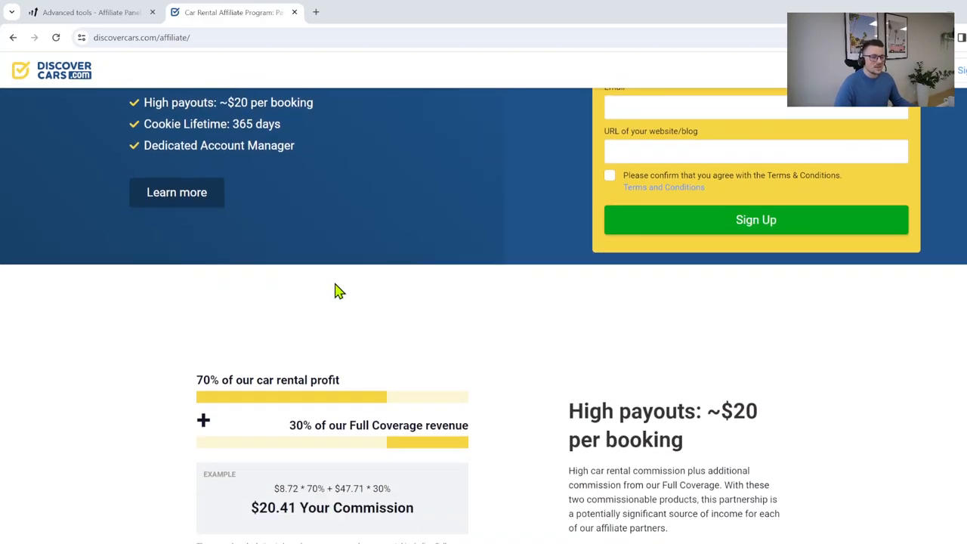
pyautogui.scroll(-3)
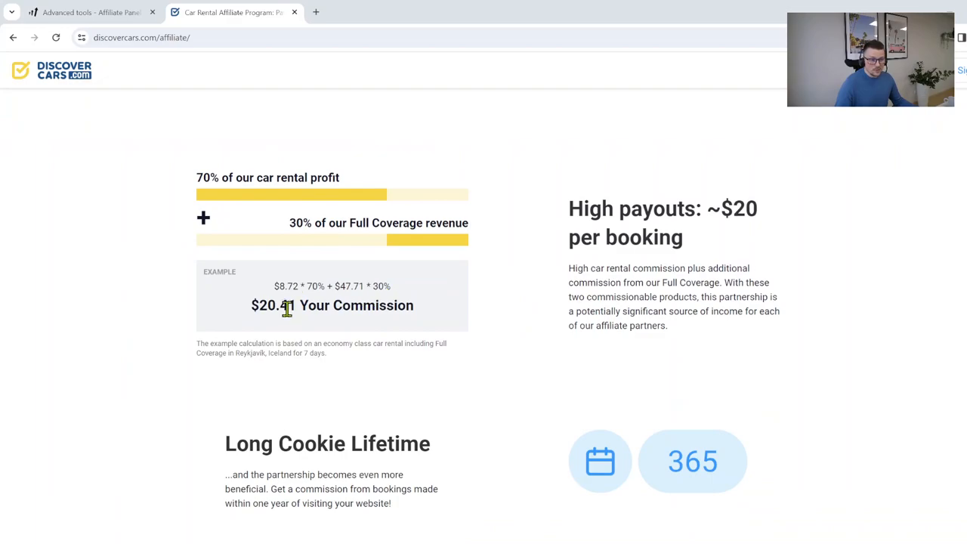
pyautogui.moveTo(362, 326)
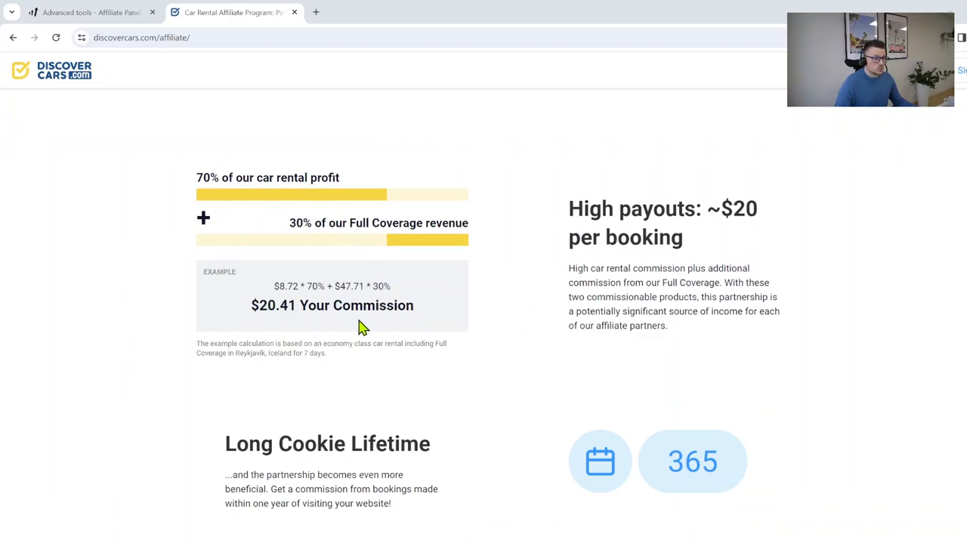
pyautogui.moveTo(365, 393)
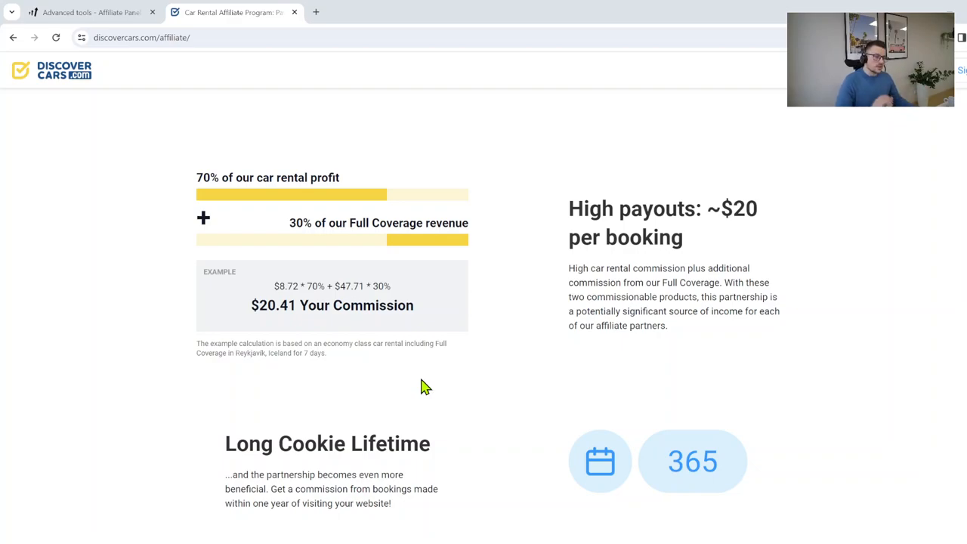
# Step: Enter 'Se' as the first name and 'Ku' as the last name, then move to Username
pyautogui.scroll(-3)
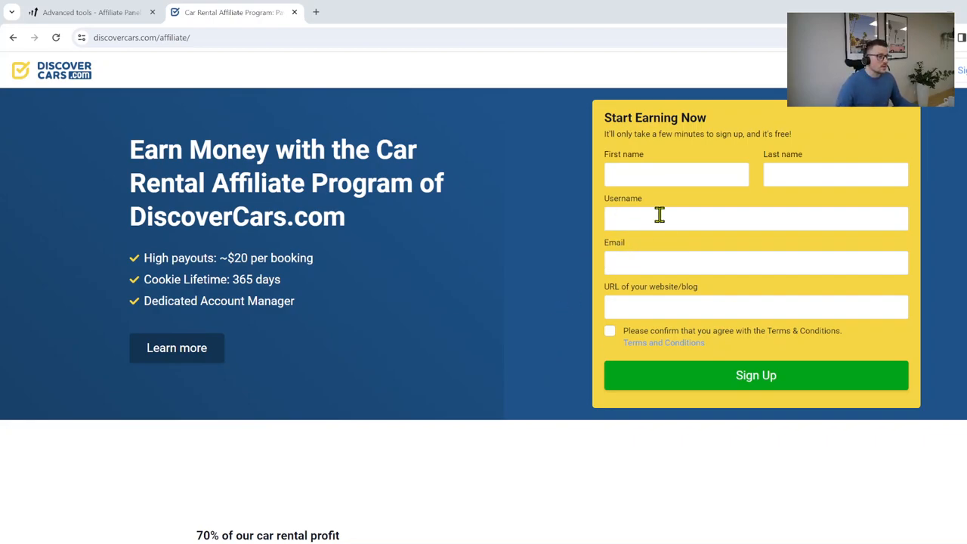
pyautogui.click(677, 175)
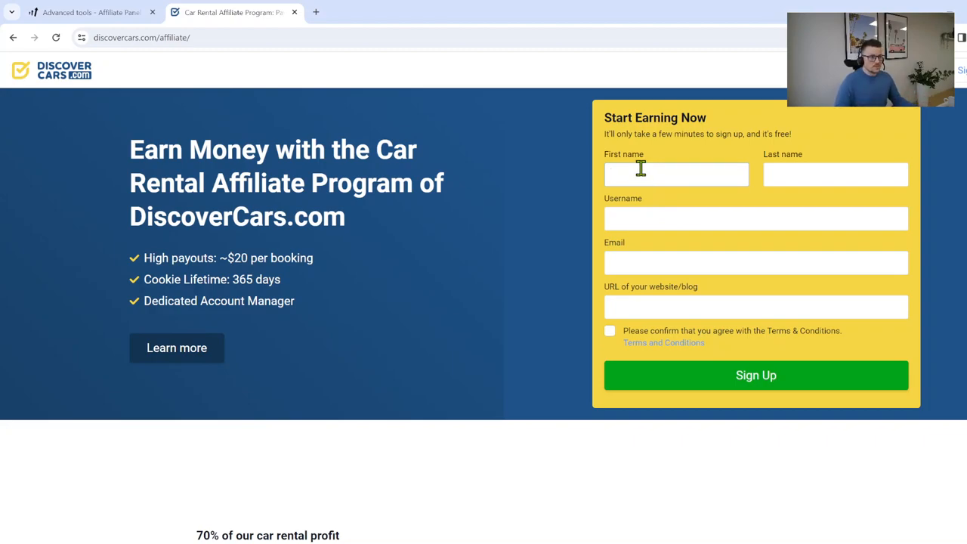
pyautogui.write('Sergeyt')
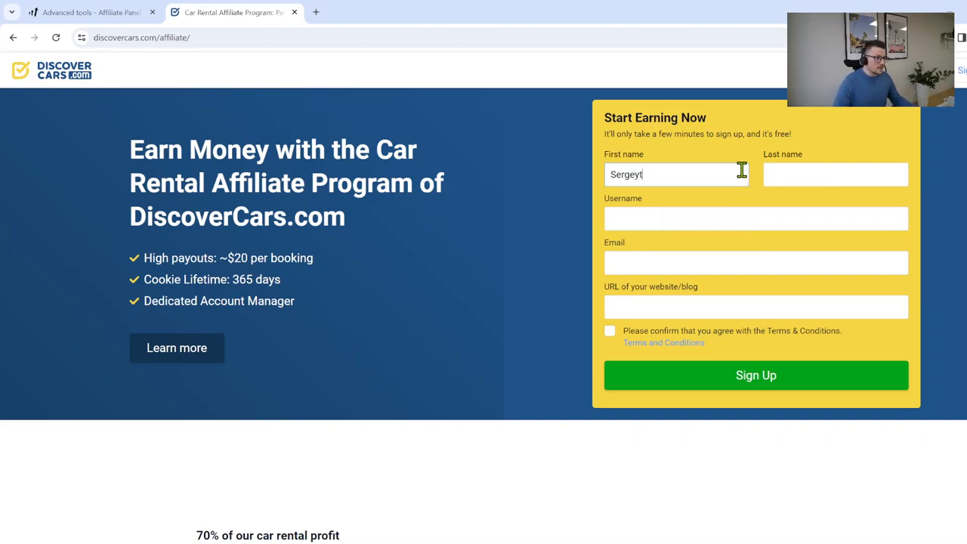
pyautogui.write('Ku')
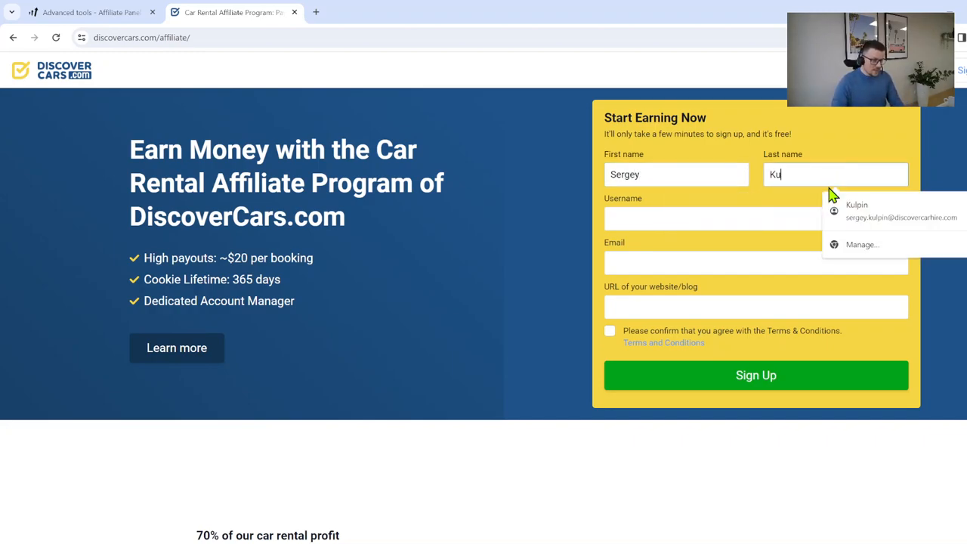
pyautogui.click(756, 218)
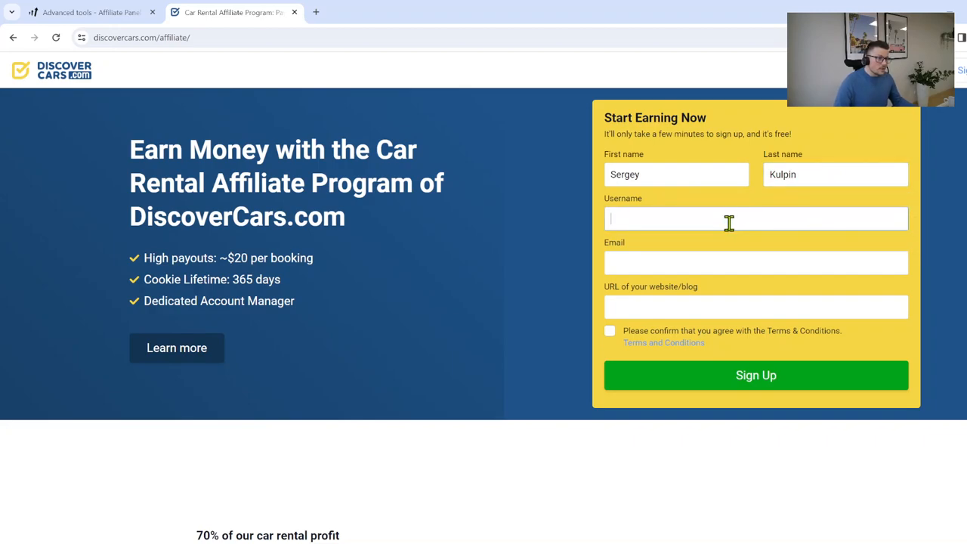
pyautogui.moveTo(732, 223)
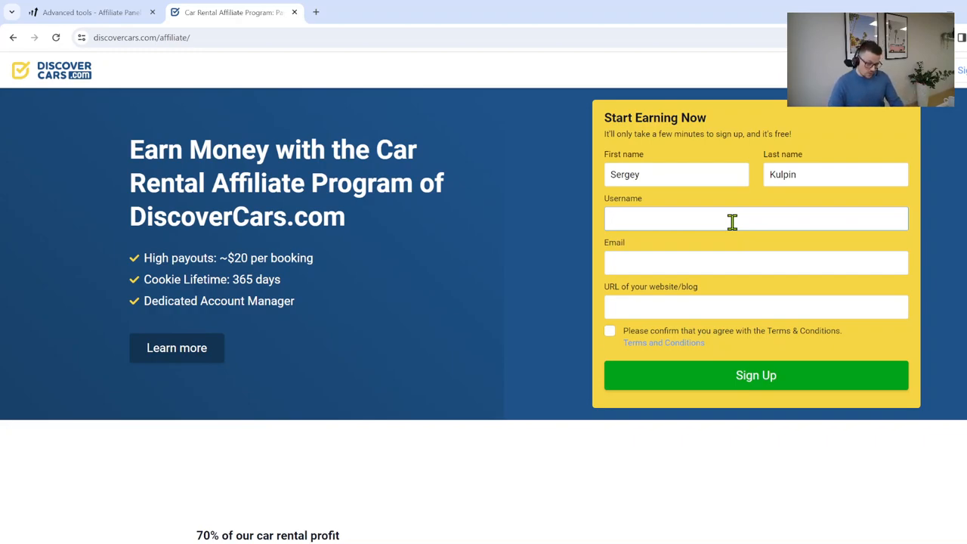
# Step: Enter a username starting with 'trave' in the Username field
pyautogui.write('traveldogs')
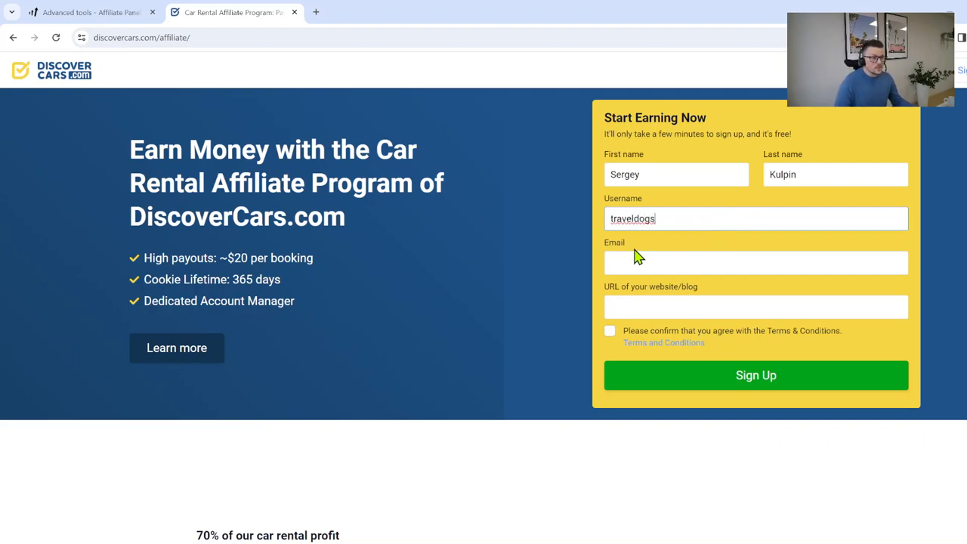
pyautogui.doubleClick(644, 219)
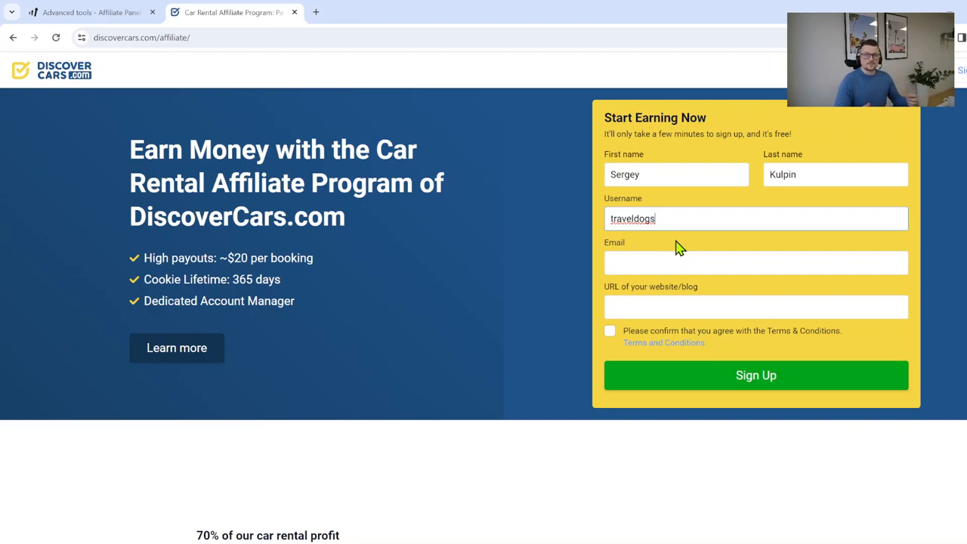
pyautogui.moveTo(662, 243)
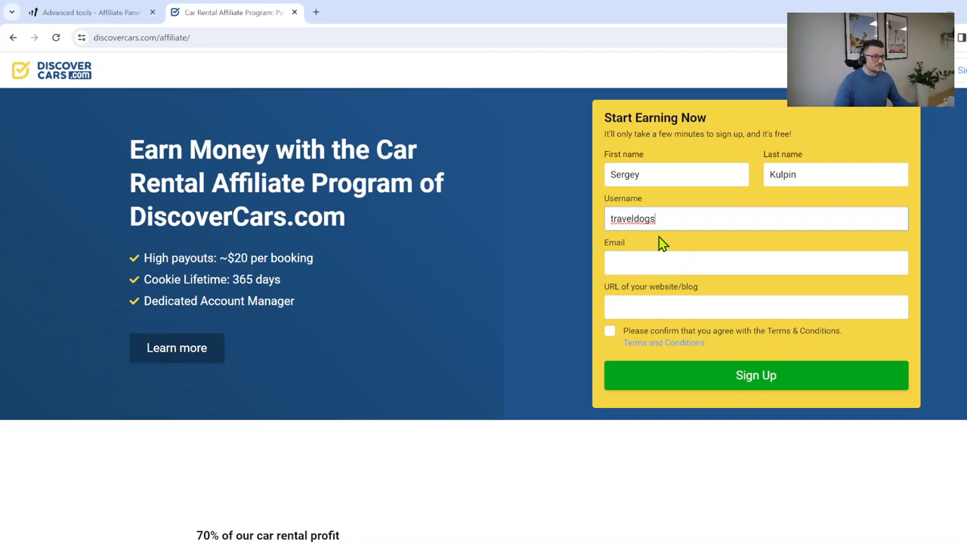
# Step: Enter an email starting 'ser' from autofill, then edit its domain part
pyautogui.write('ser')
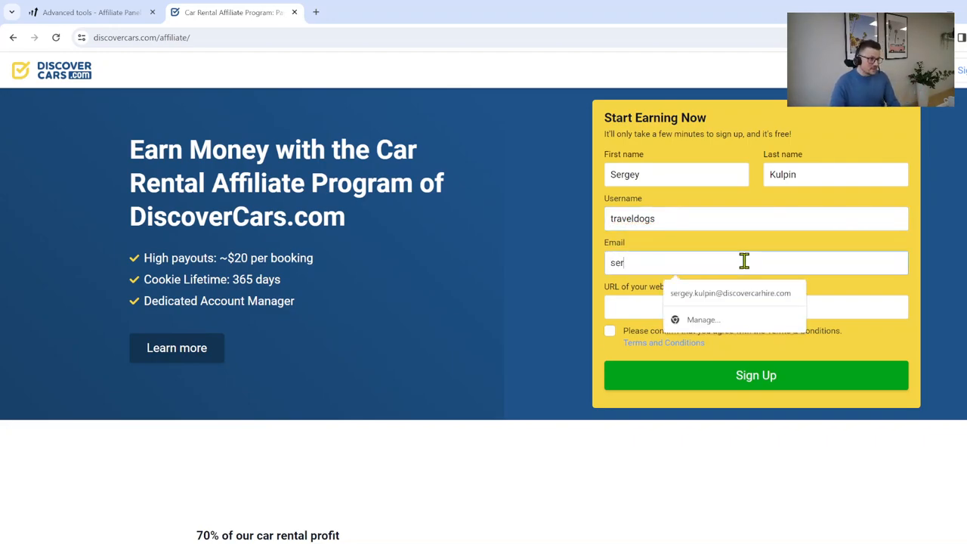
pyautogui.click(730, 293)
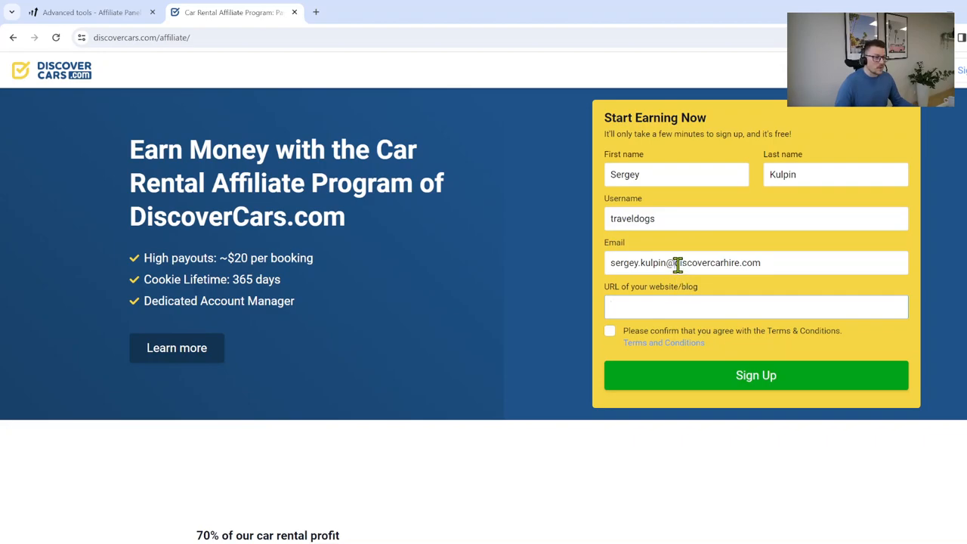
pyautogui.click(756, 262)
pyautogui.write('traveldogs')
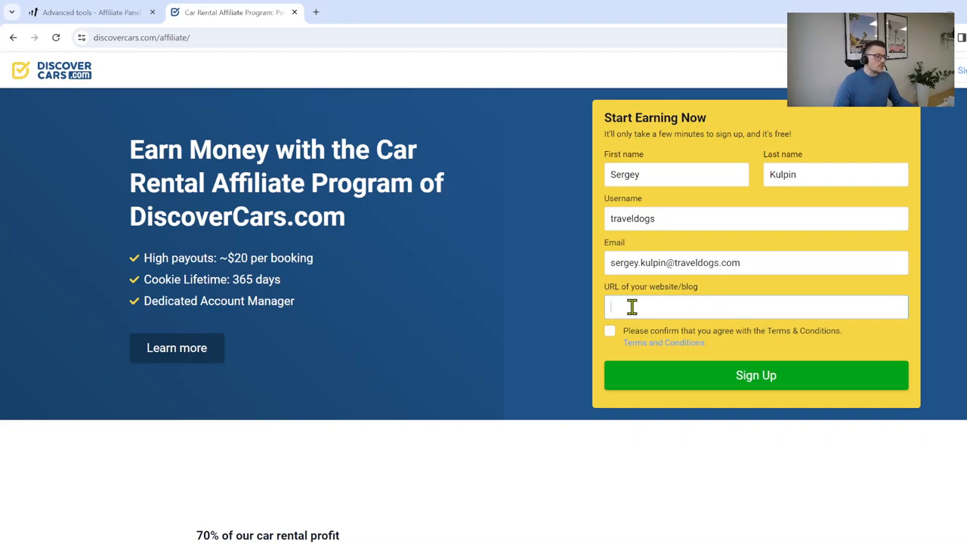
# Step: Enter traveldogs.com as the website URL and tick the Terms & Conditions box
pyautogui.doubleClick(706, 262)
pyautogui.write('traveldogs.com')
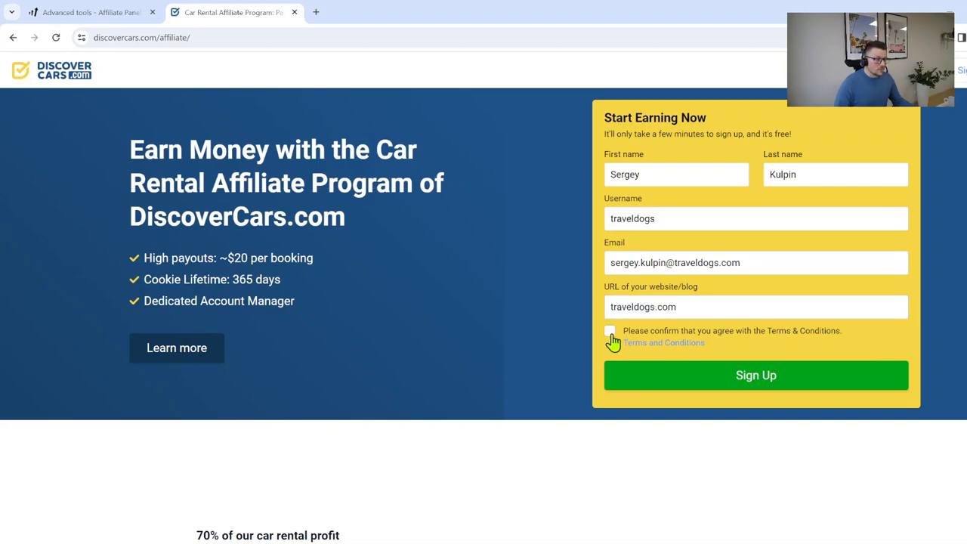
pyautogui.click(610, 331)
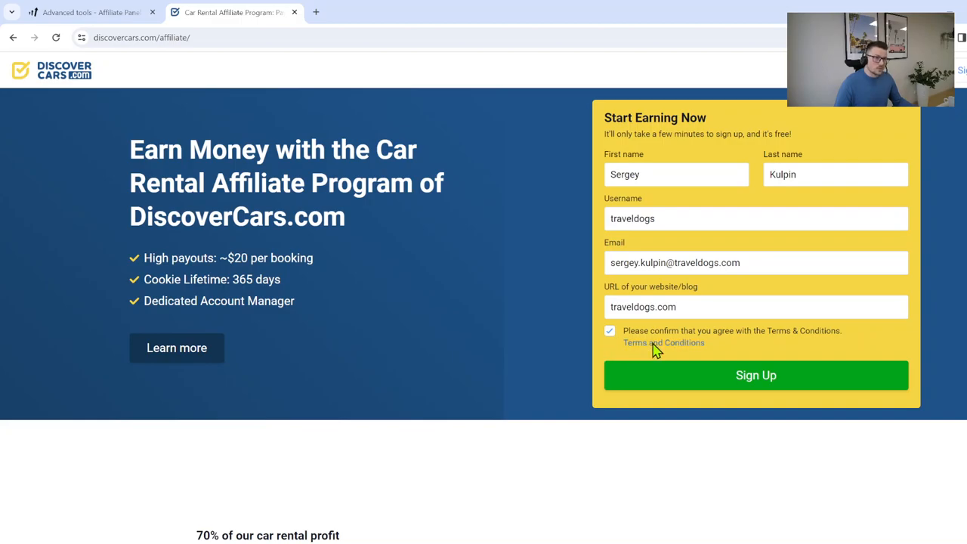
# Step: Read through the affiliate Terms and Conditions in the new tab
pyautogui.click(664, 343)
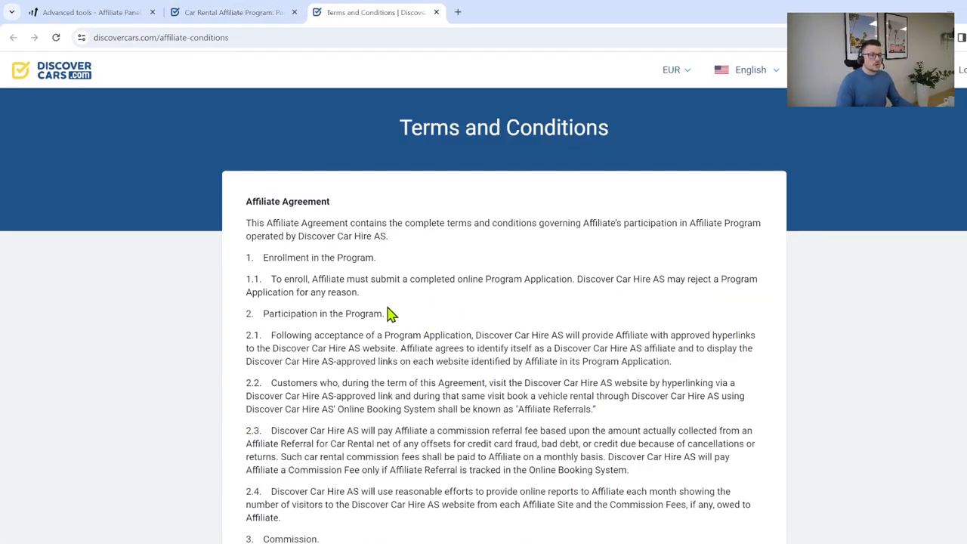
pyautogui.moveTo(567, 234)
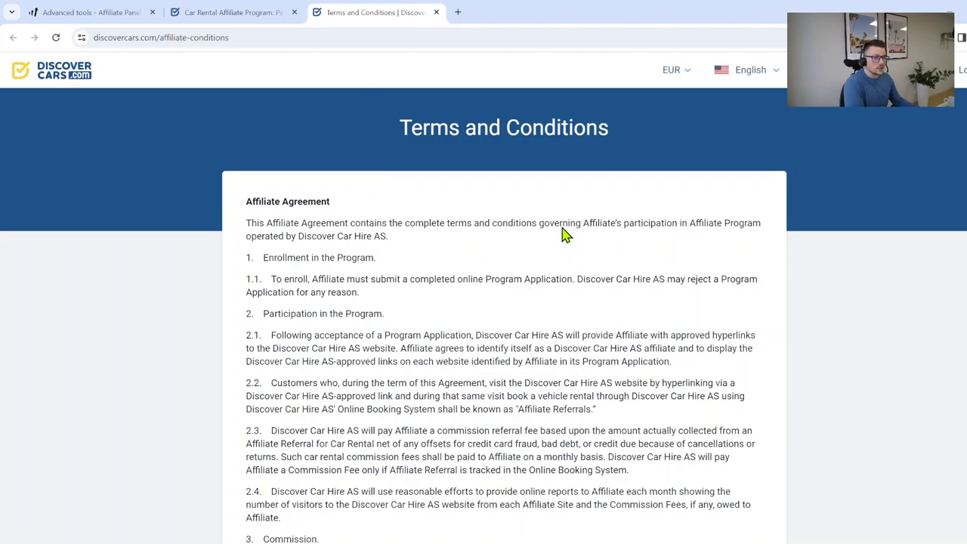
pyautogui.moveTo(453, 212)
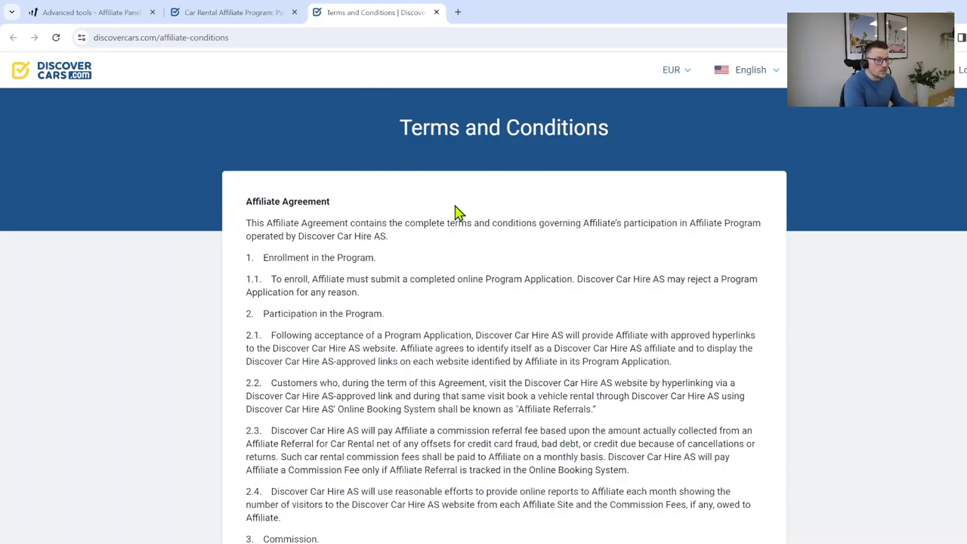
pyautogui.scroll(-3)
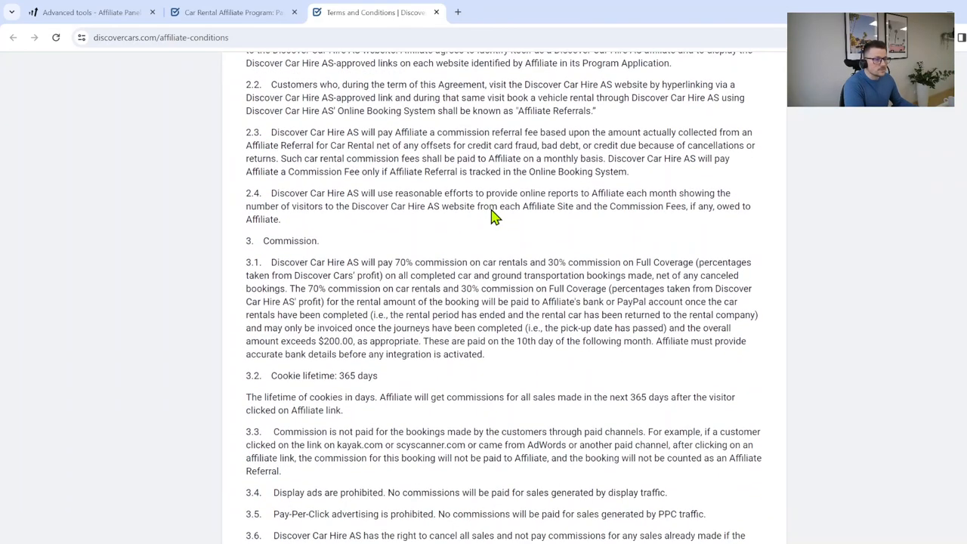
pyautogui.scroll(-3)
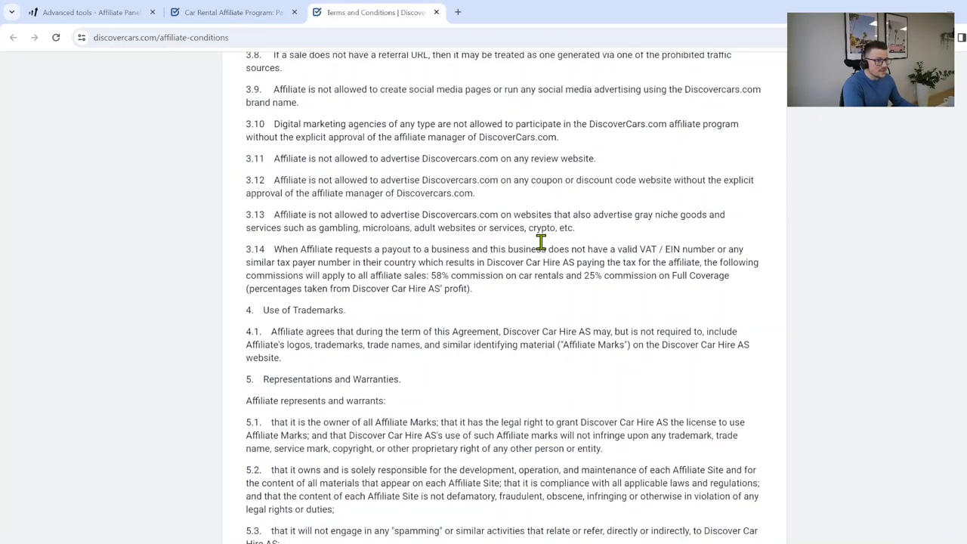
pyautogui.scroll(-3)
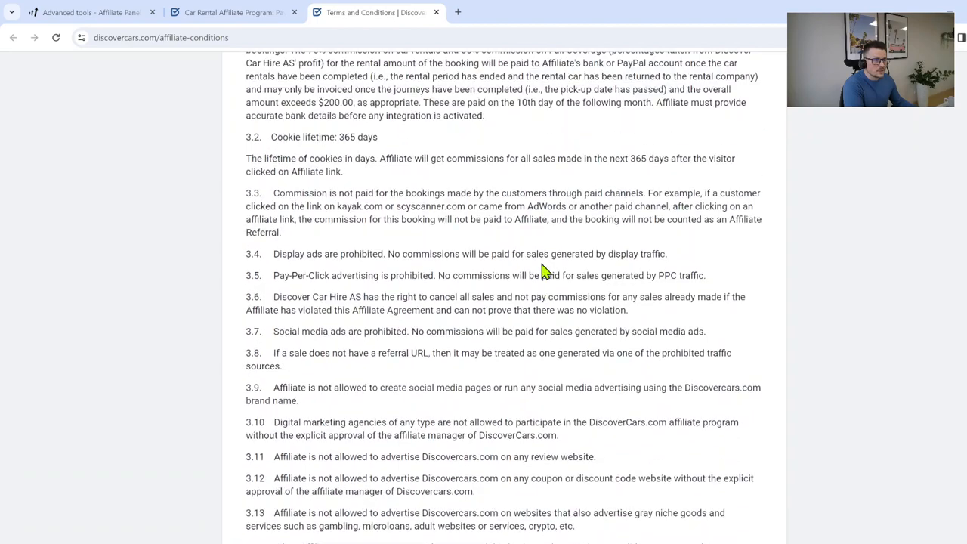
pyautogui.scroll(3)
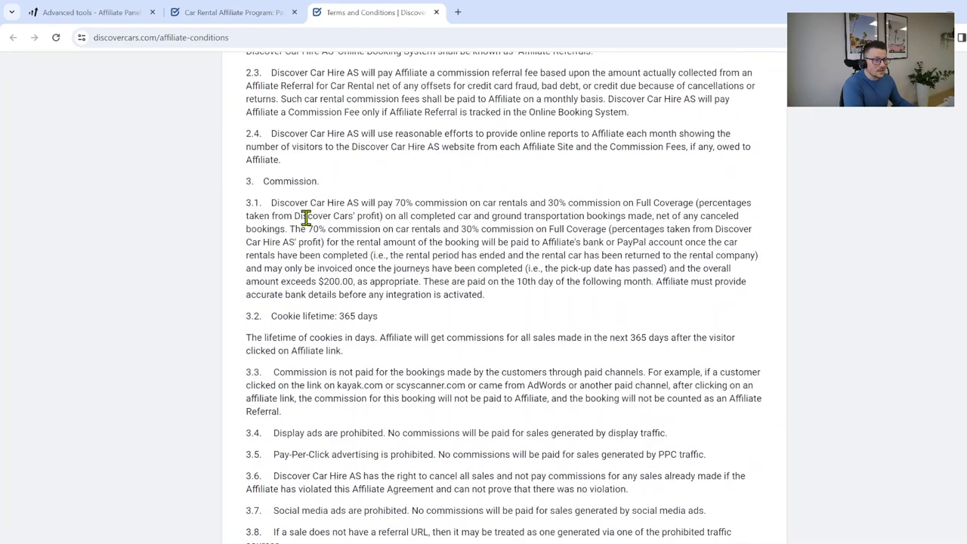
pyautogui.moveTo(352, 188)
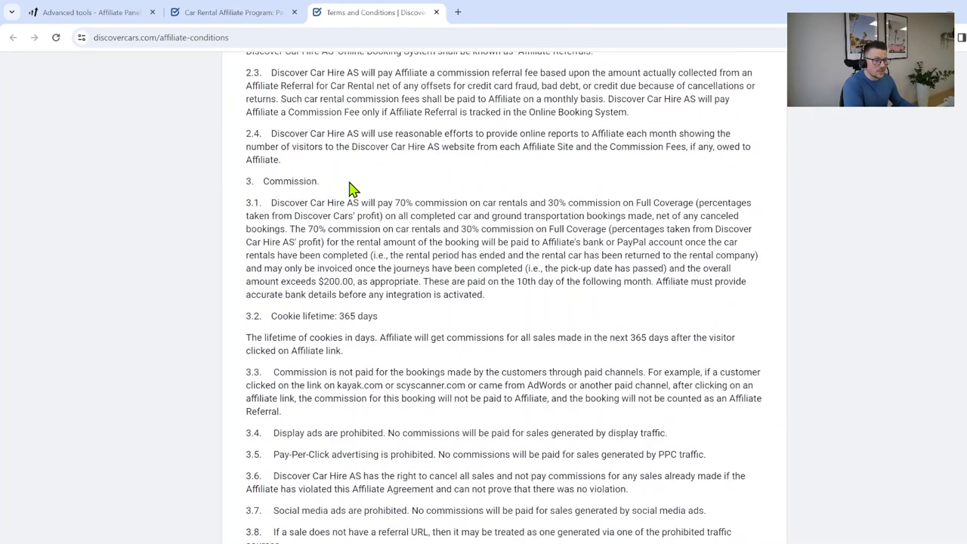
pyautogui.scroll(-3)
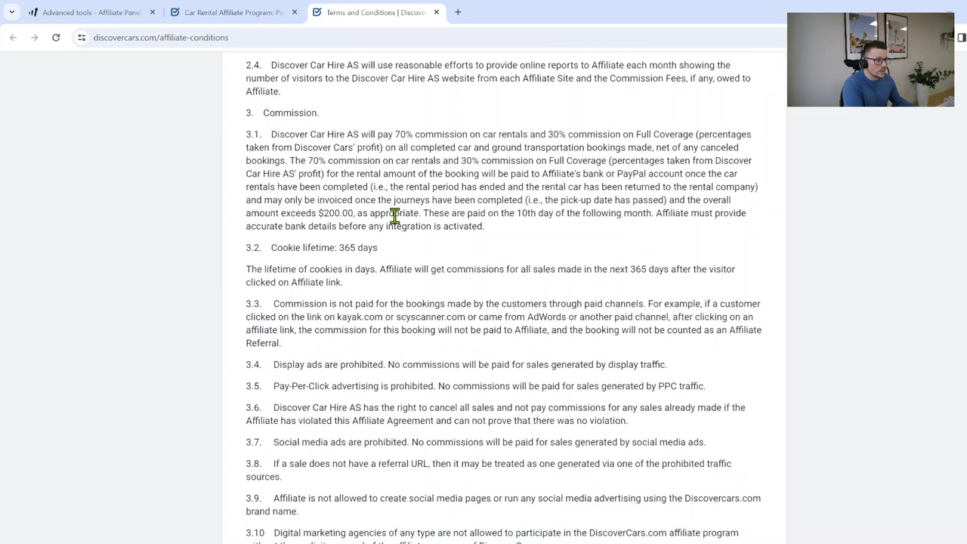
pyautogui.scroll(-3)
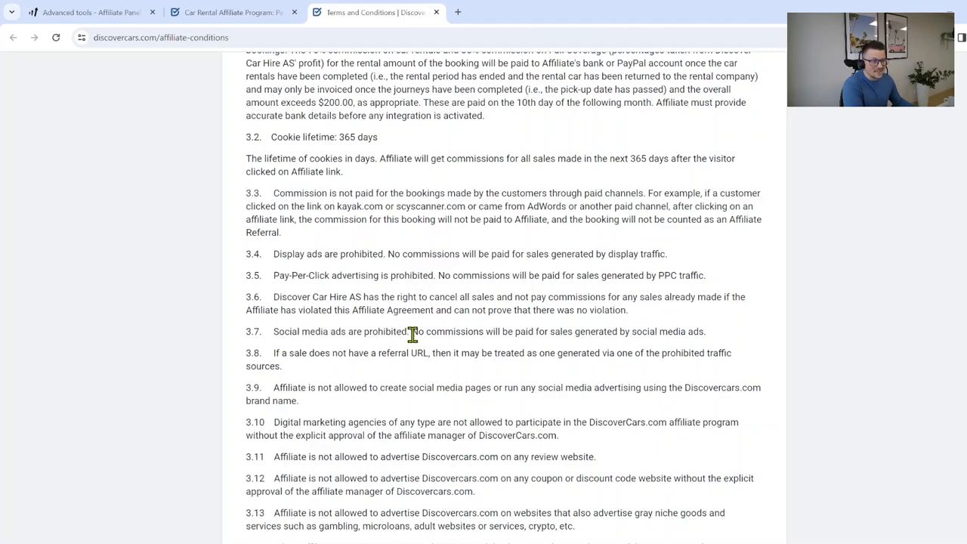
pyautogui.moveTo(474, 350)
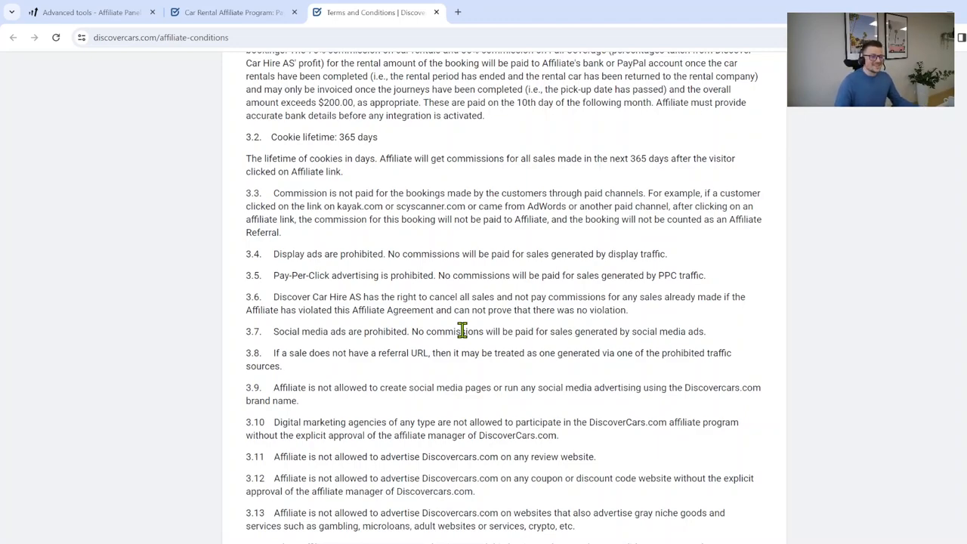
pyautogui.scroll(-3)
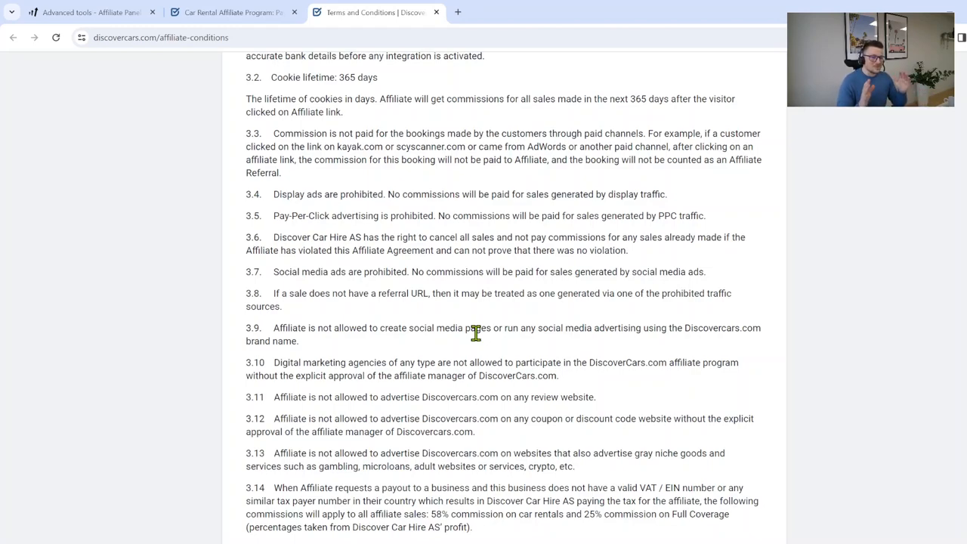
pyautogui.moveTo(457, 328)
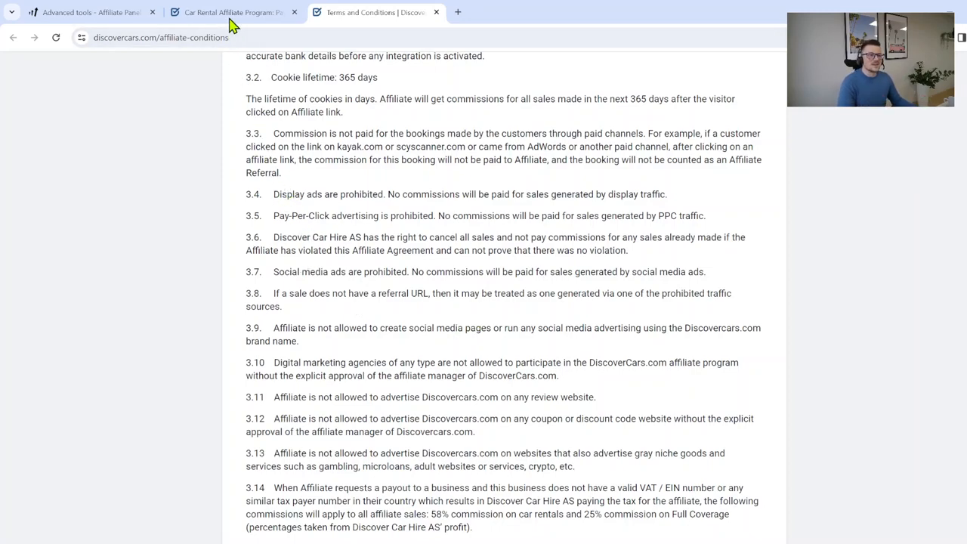
# Step: Return to the sign-up tab and submit the affiliate sign-up form
pyautogui.click(234, 12)
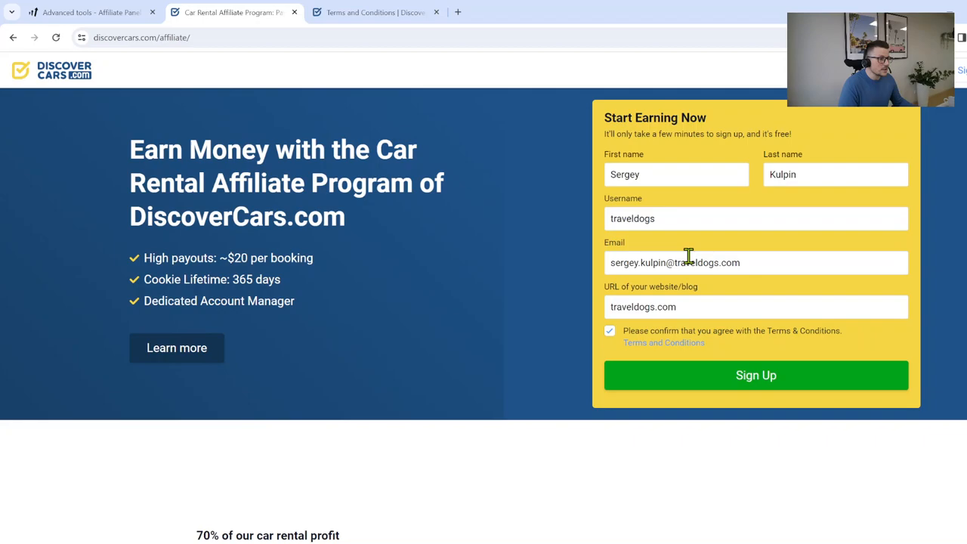
pyautogui.click(756, 375)
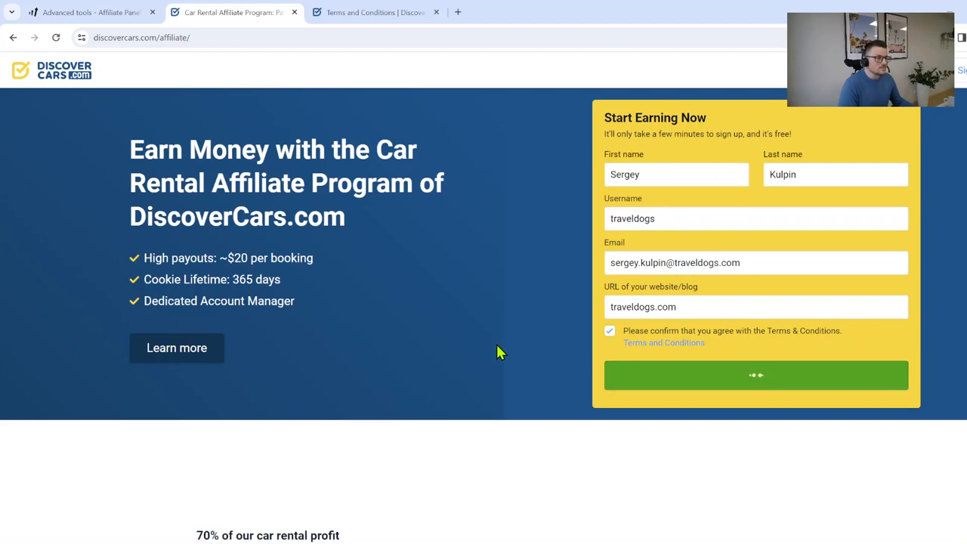
pyautogui.click(756, 375)
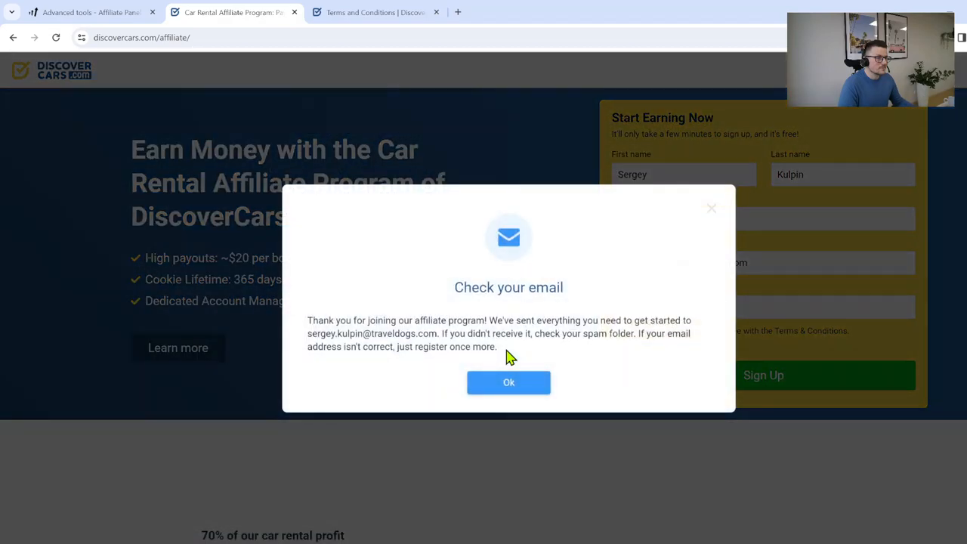
pyautogui.moveTo(484, 318)
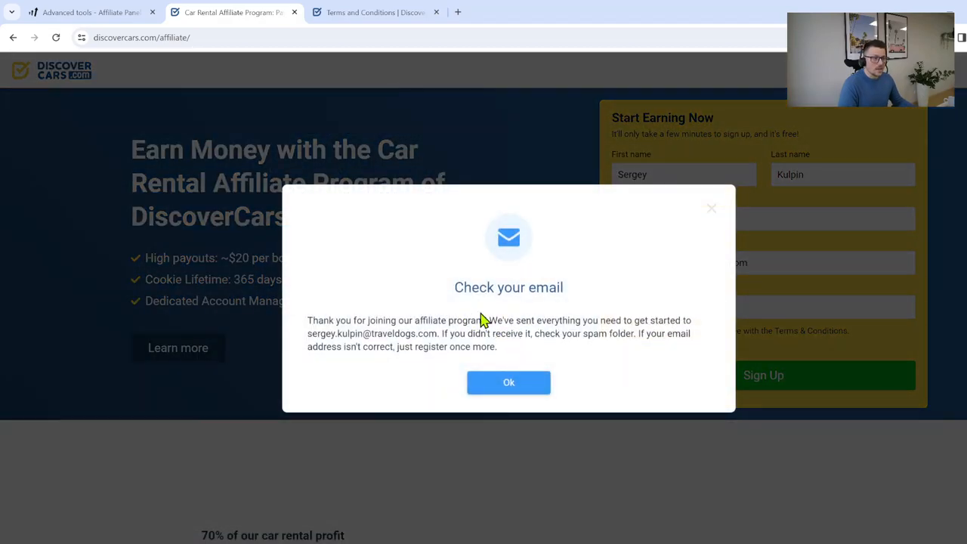
pyautogui.moveTo(442, 336)
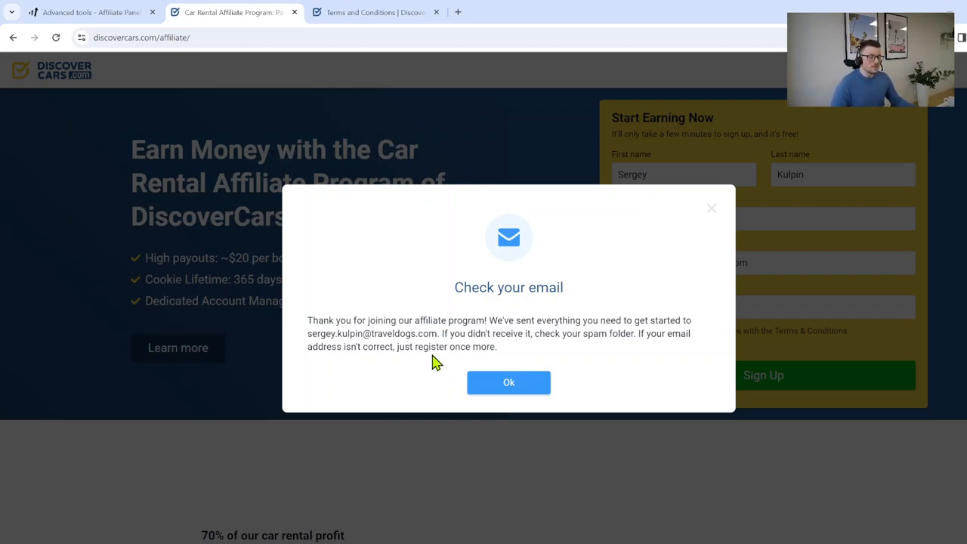
pyautogui.moveTo(496, 348)
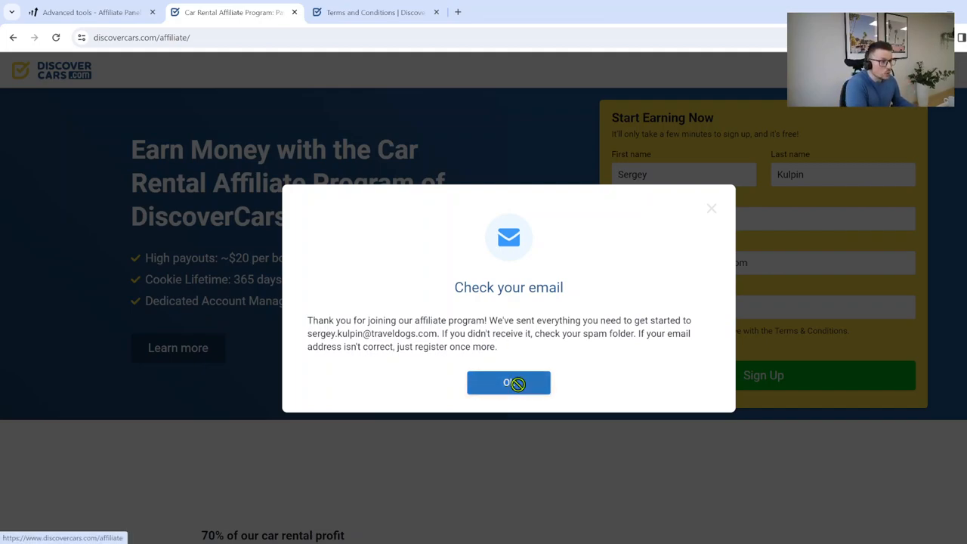
# Step: Close the 'Check your email' popup with Ok
pyautogui.click(509, 382)
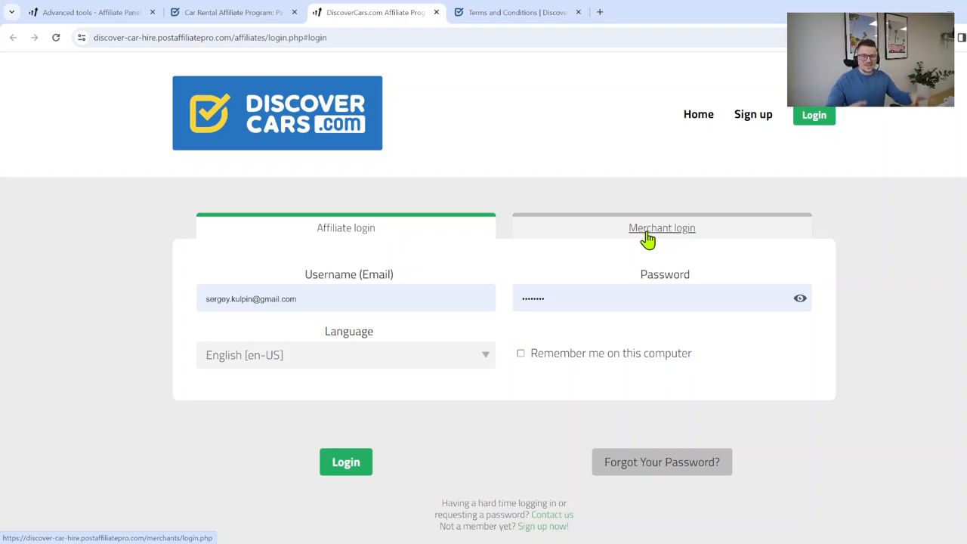
pyautogui.moveTo(485, 244)
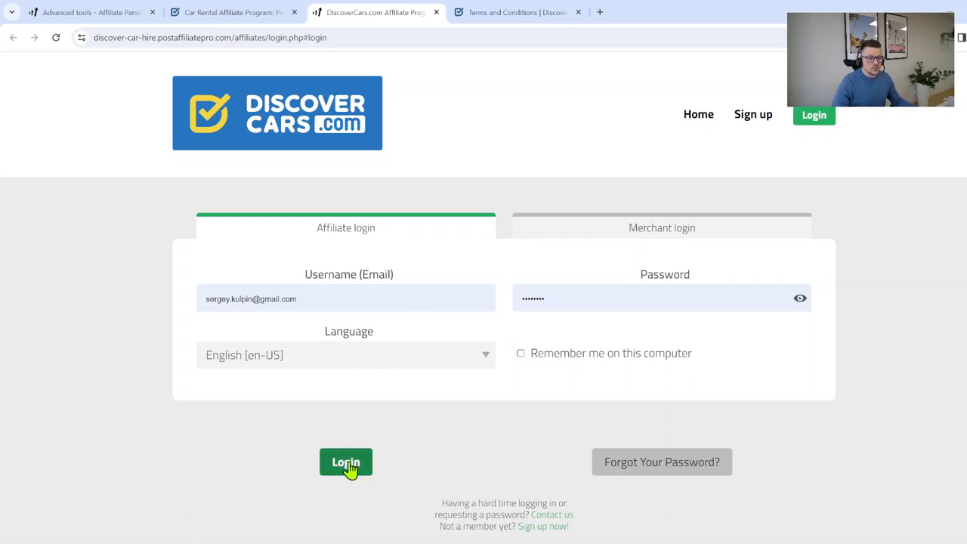
# Step: Log in to the DiscoverCars affiliate account with the pre-filled credentials
pyautogui.click(345, 462)
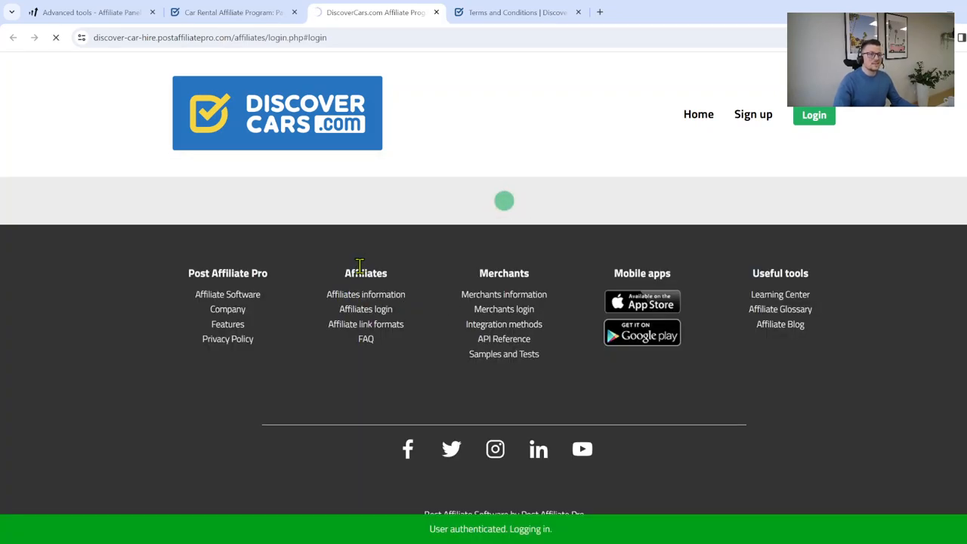
pyautogui.click(814, 115)
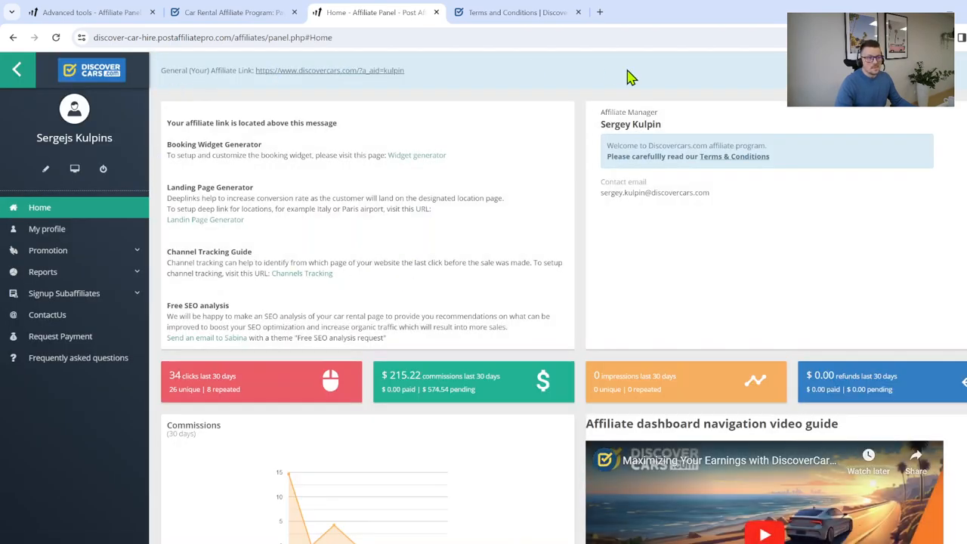
pyautogui.moveTo(571, 297)
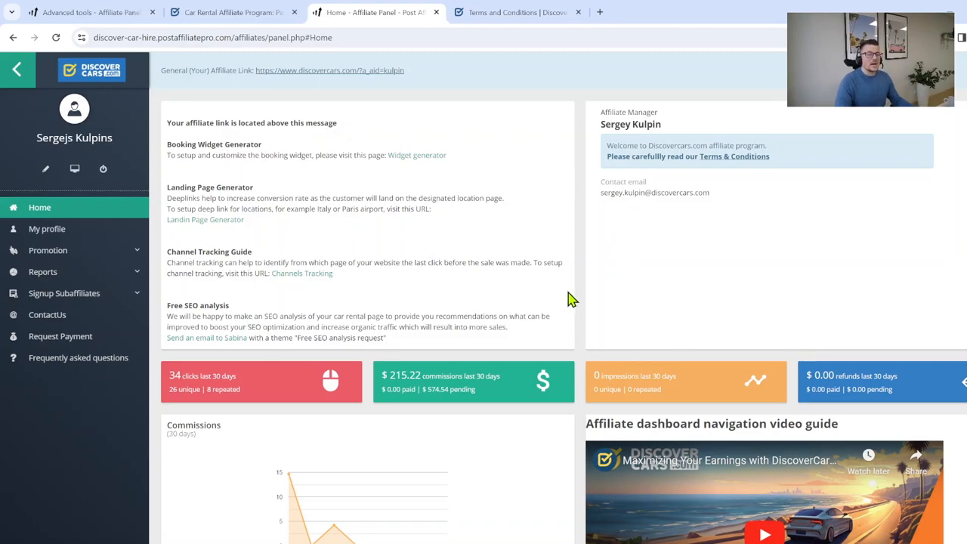
pyautogui.moveTo(386, 263)
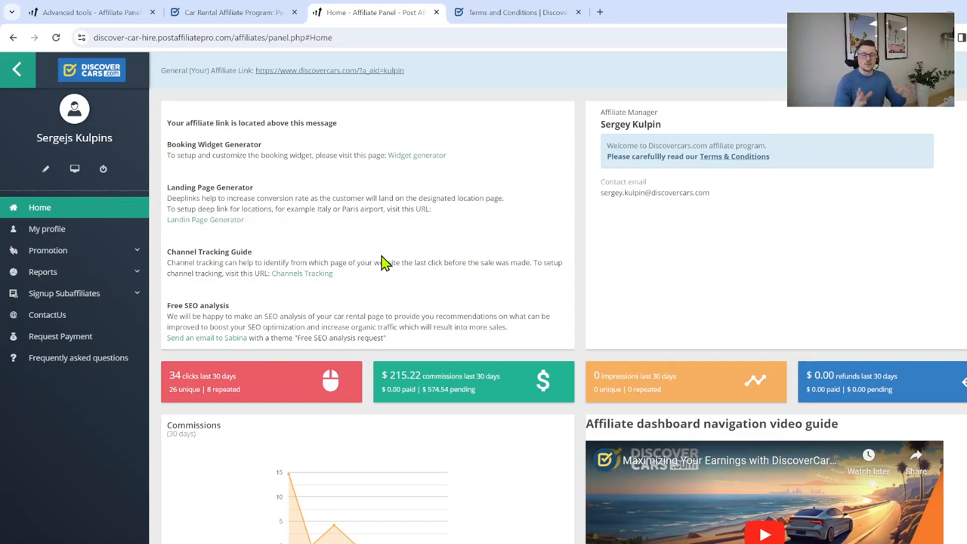
pyautogui.scroll(-3)
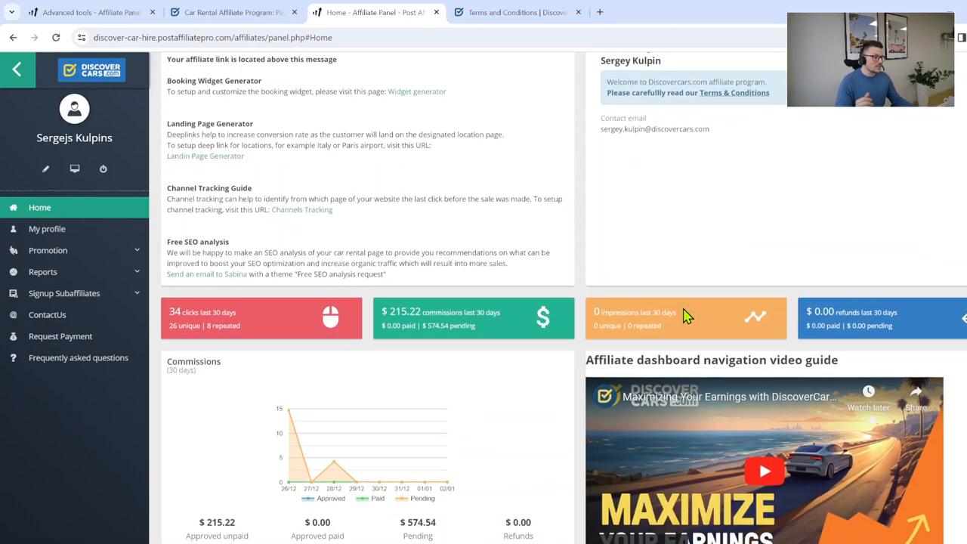
pyautogui.scroll(-3)
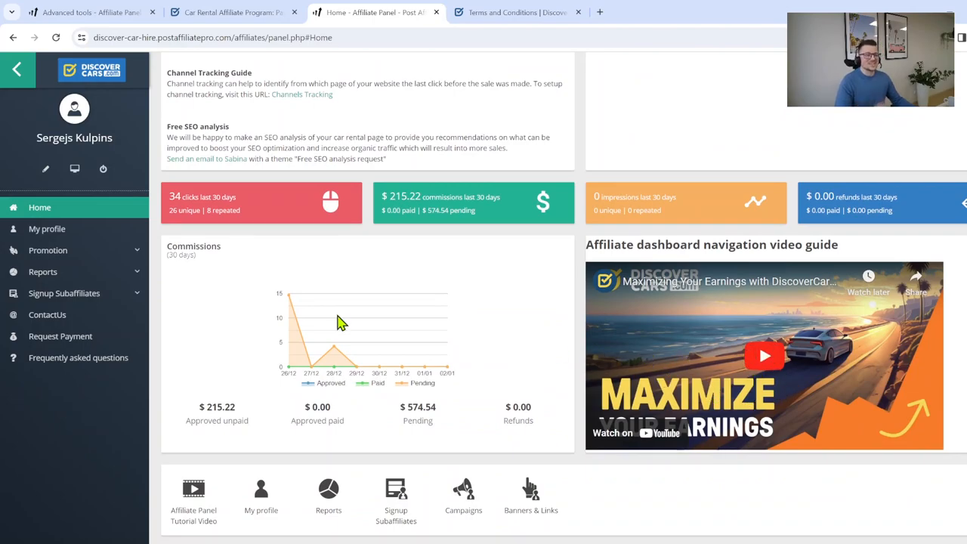
pyautogui.moveTo(335, 324)
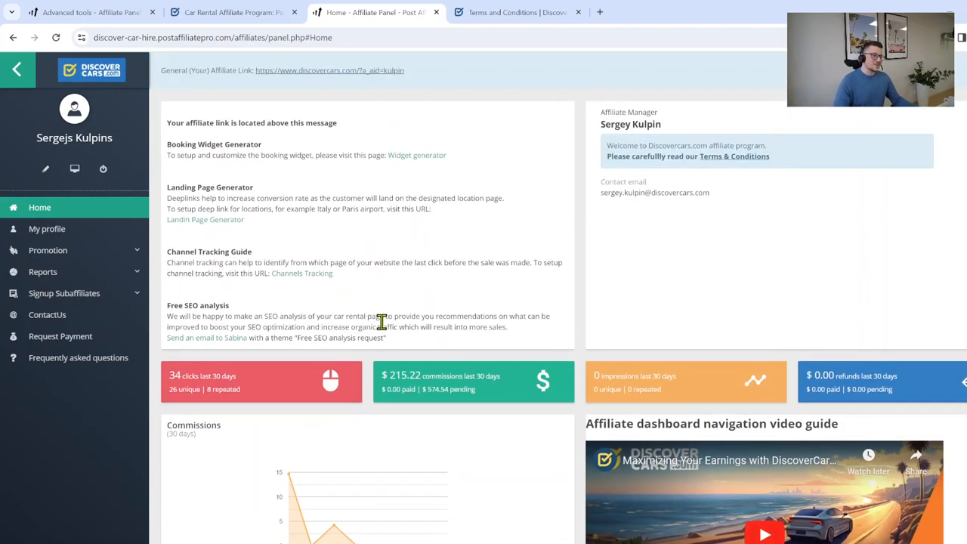
pyautogui.moveTo(484, 294)
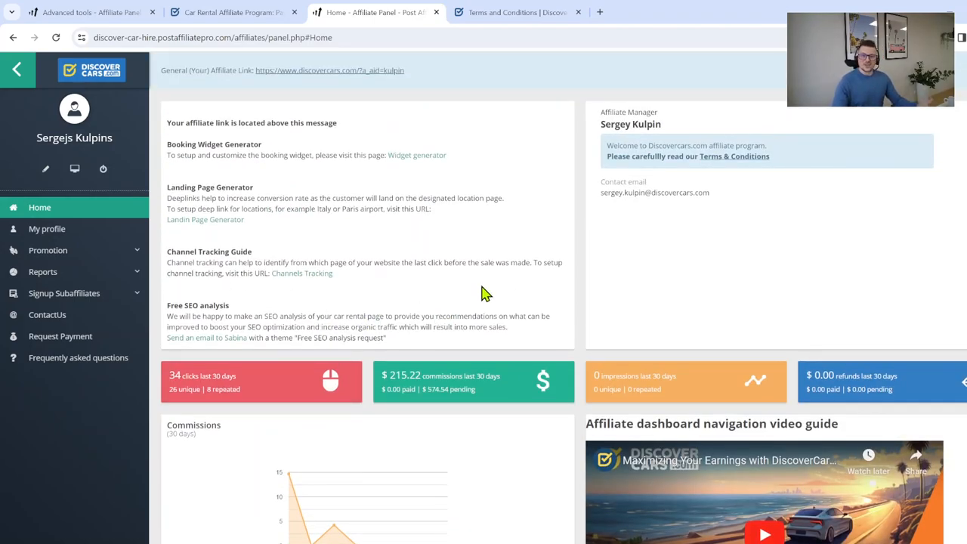